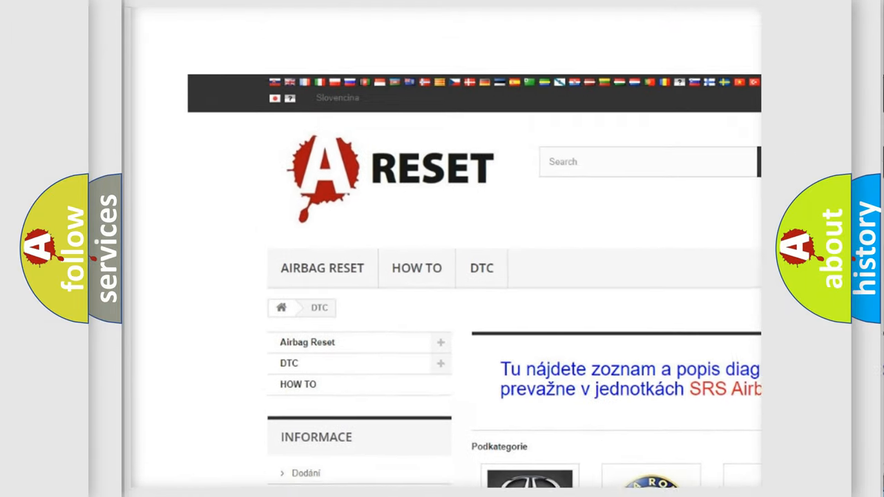
scroll("down", 3)
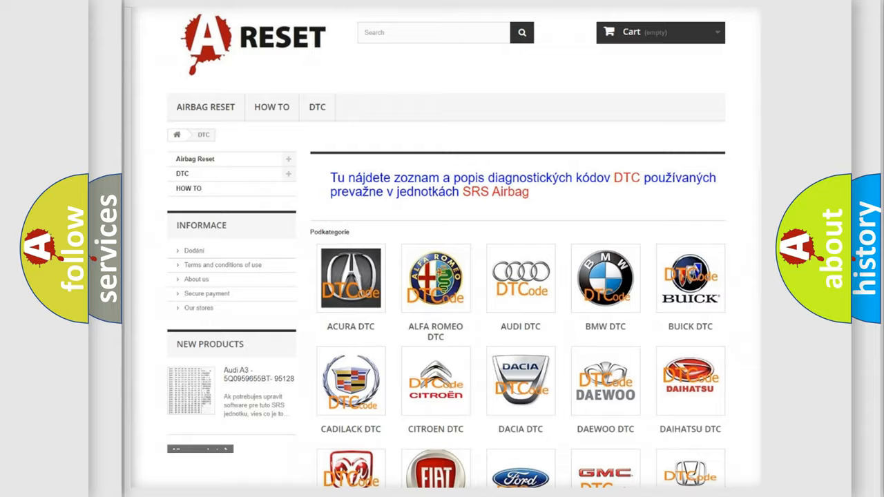
scroll("down", 3)
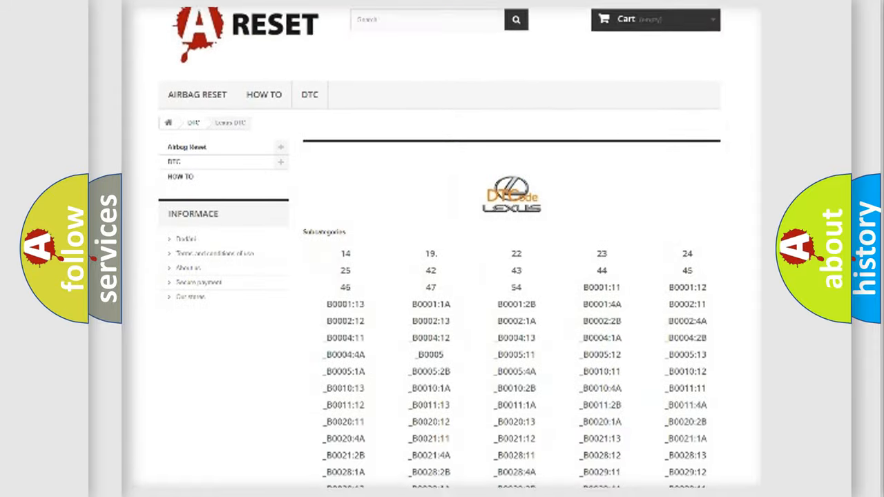
scroll("down", 3)
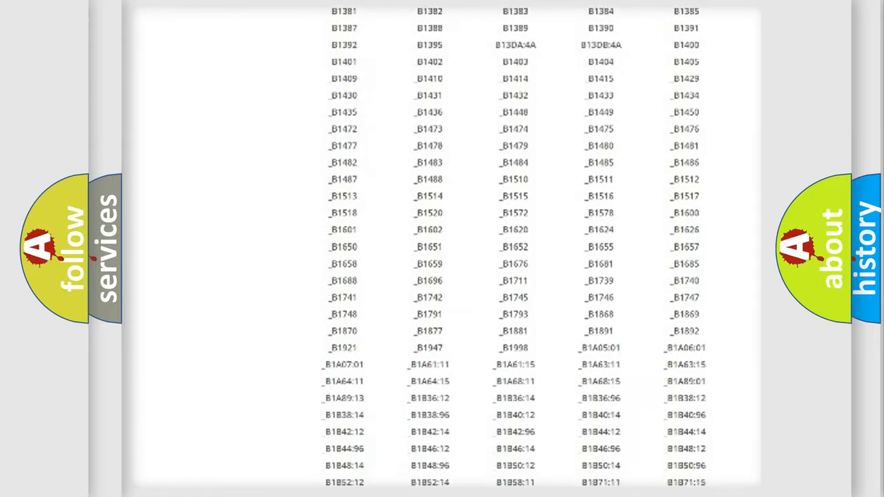